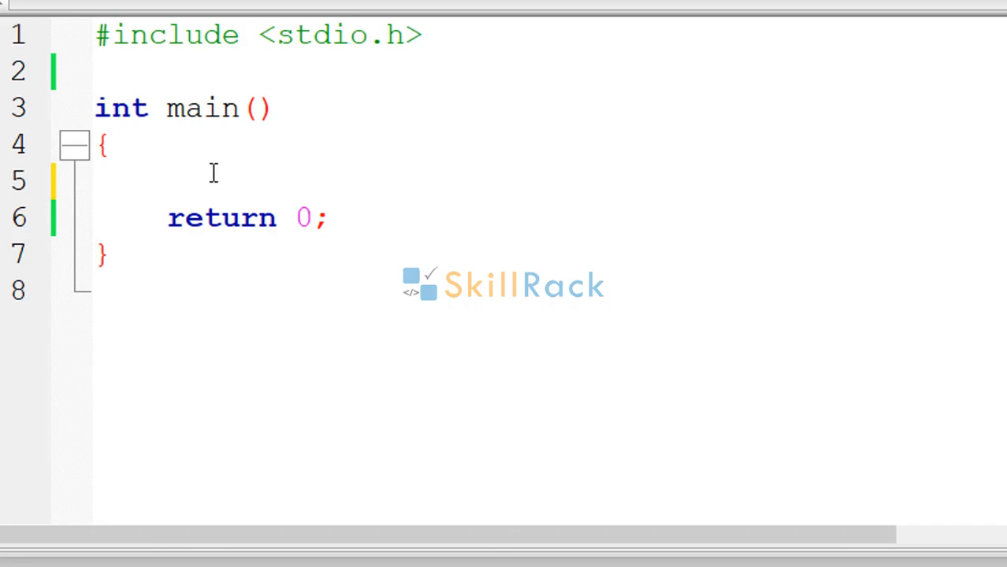
mouse_move(224, 168)
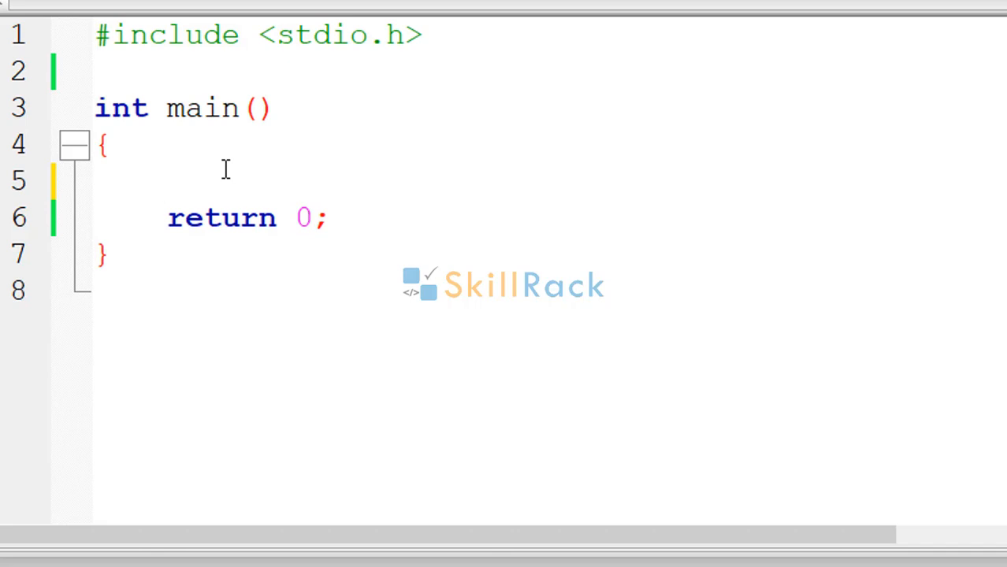
Declare int a, b, c, d and read them with scanf("%d%d%d%d",&a,&b,&c,&d)
text(int a,)
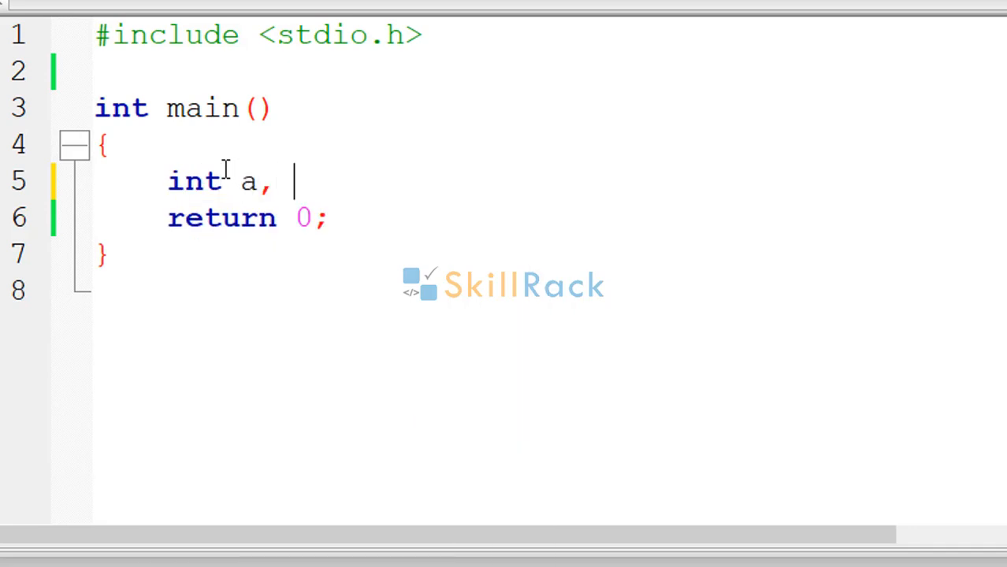
text(b, c, d;)
text(scanf("%)
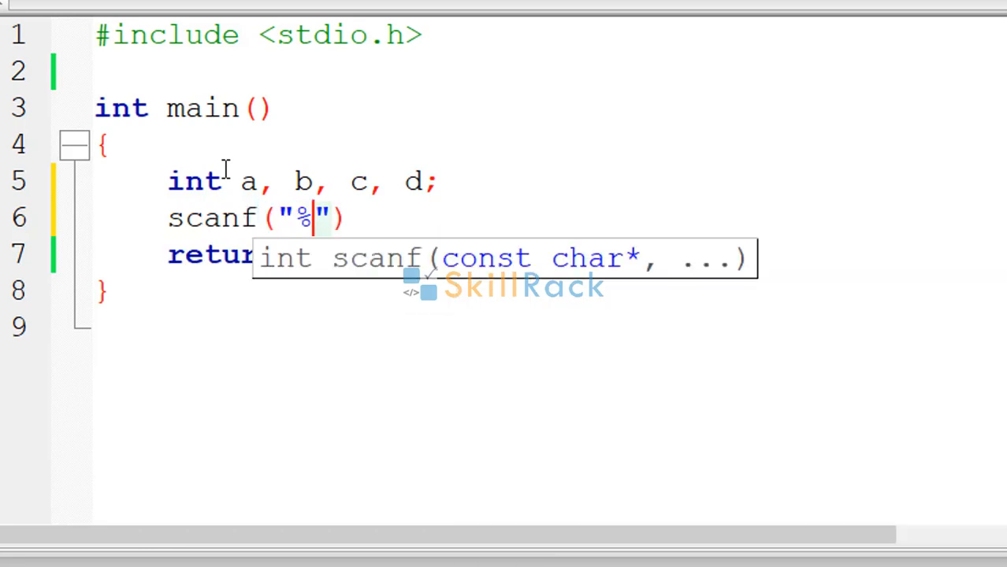
text(d%d%d%d)
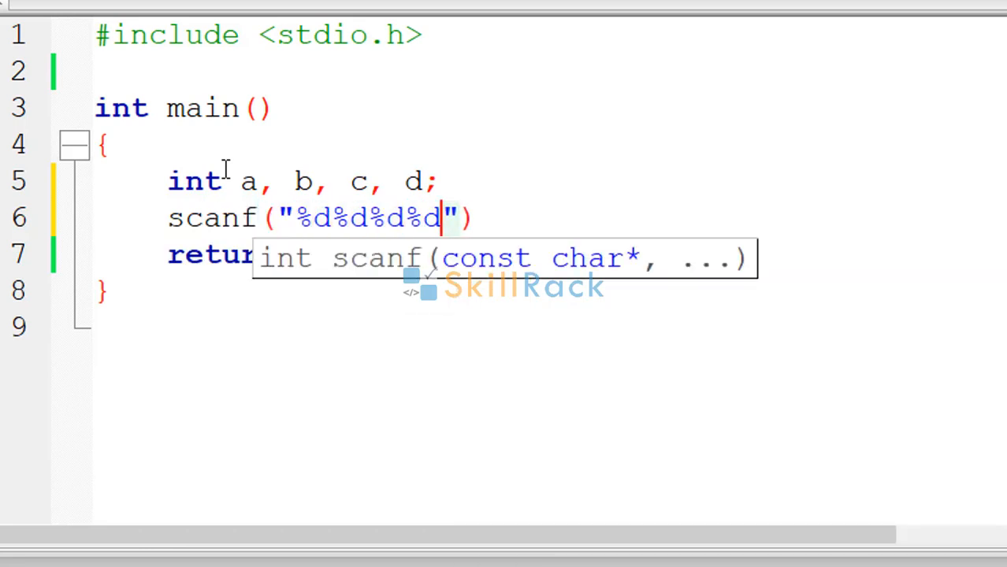
text(,&)
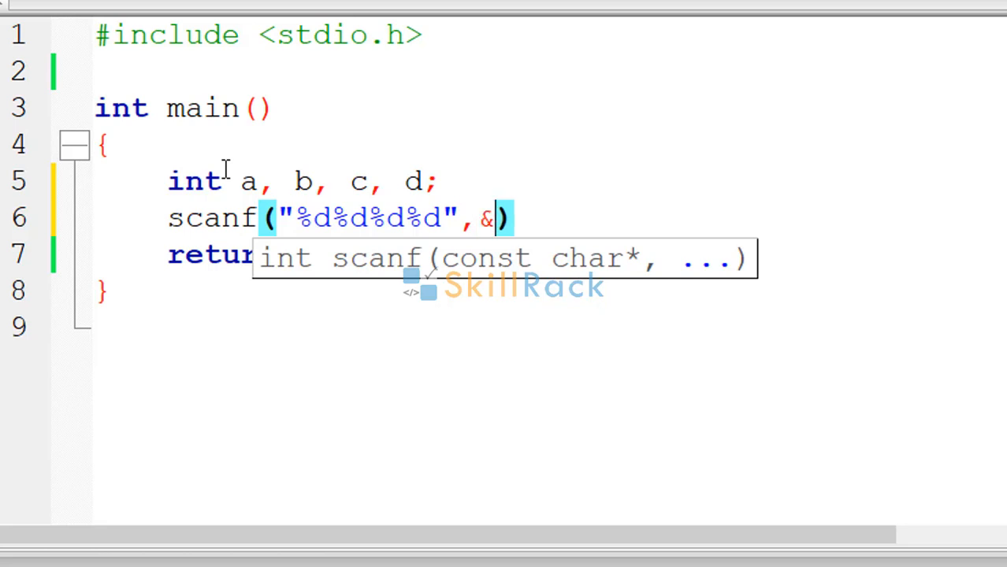
text(a,&b,)
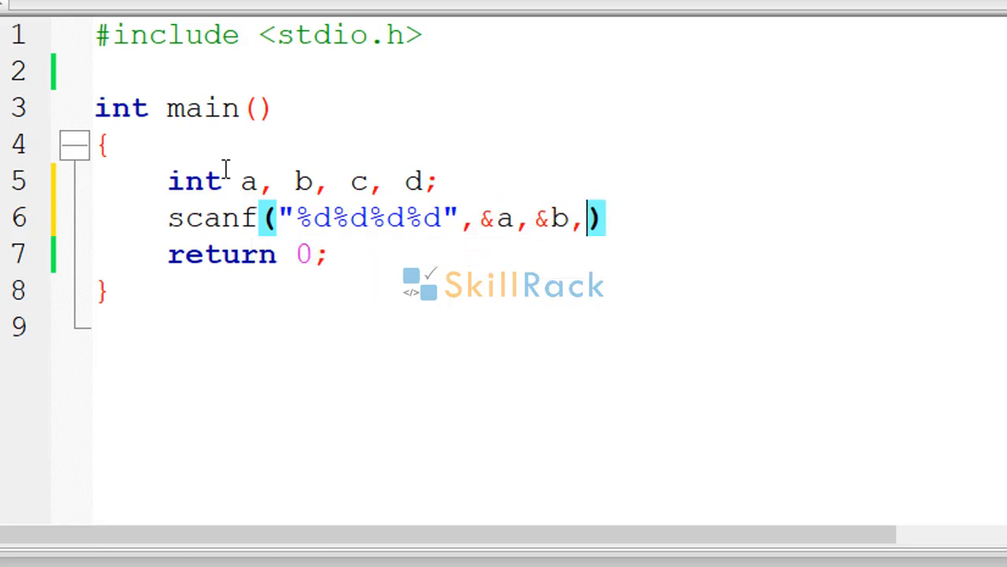
text(&c,&d)
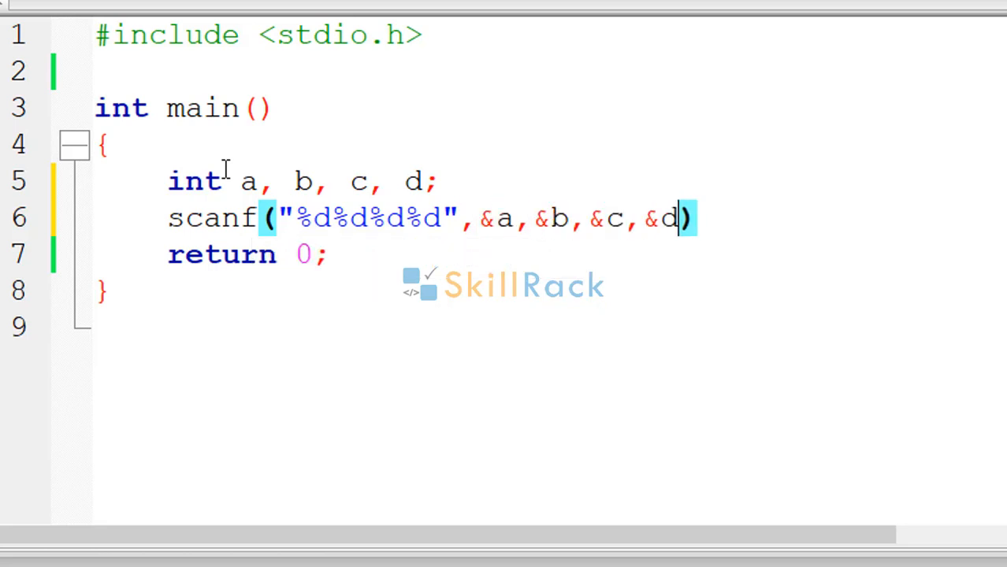
text(;)
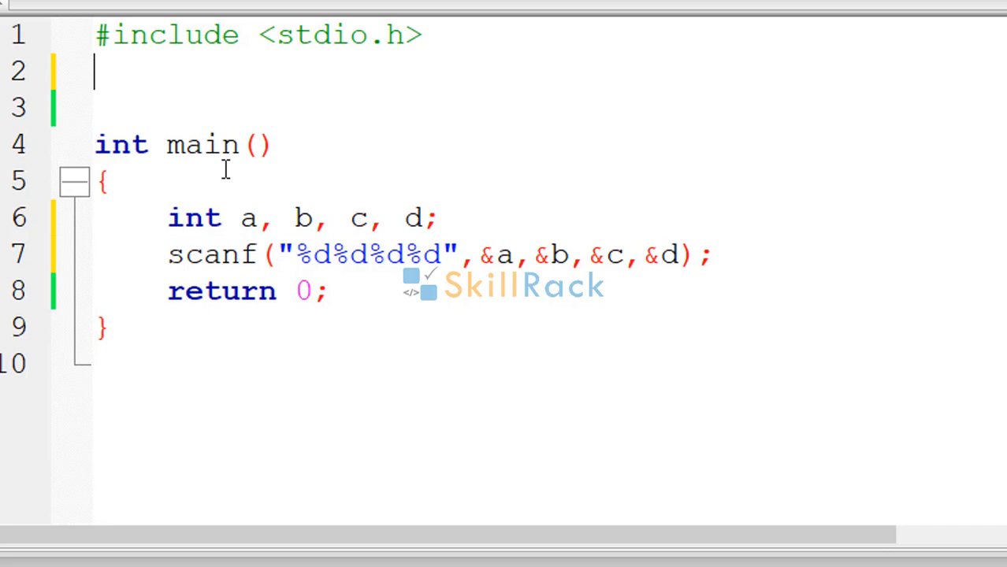
Write int max(int x, int y) returning x > y ? x:y above main
text(int)
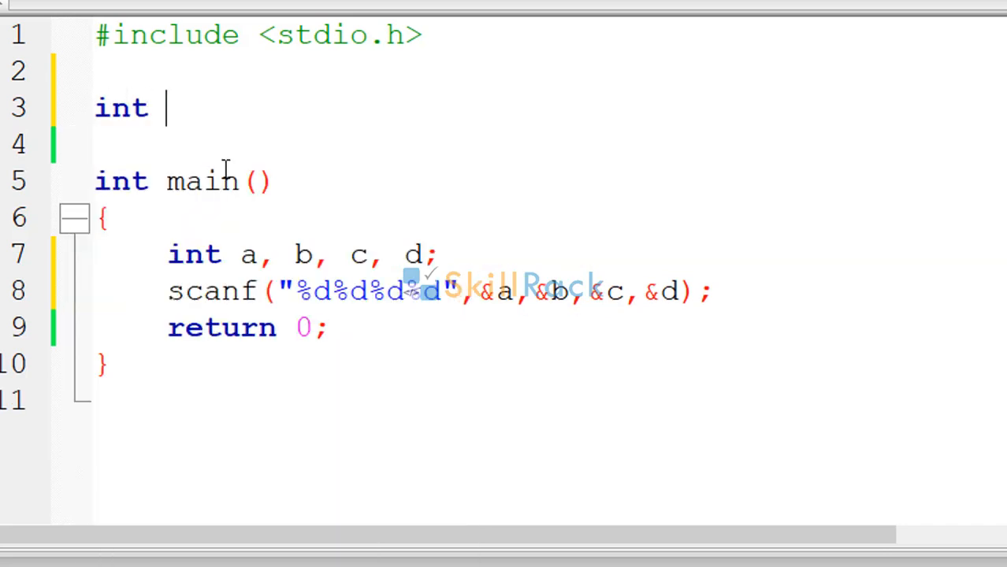
text(max(int)
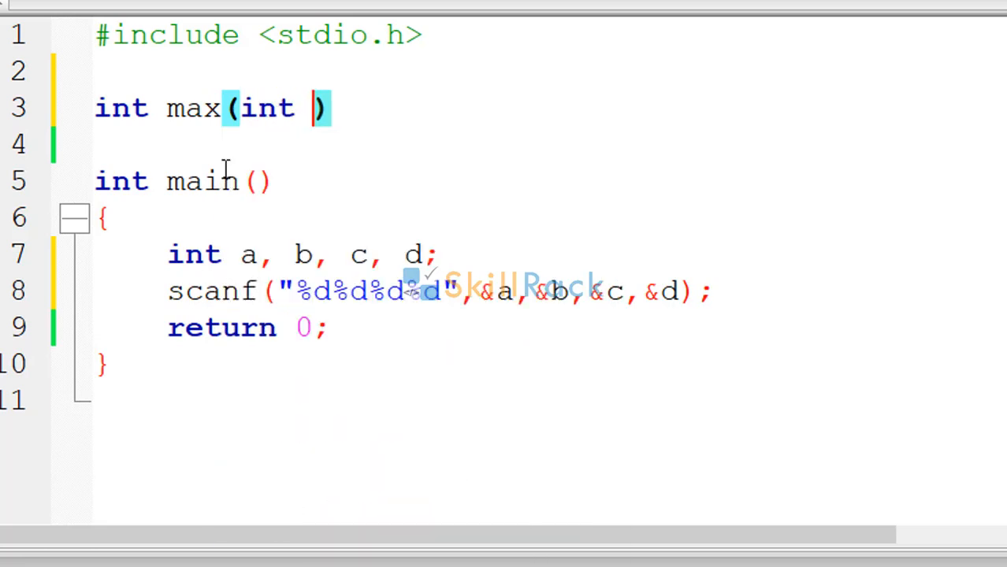
text(x, int y)
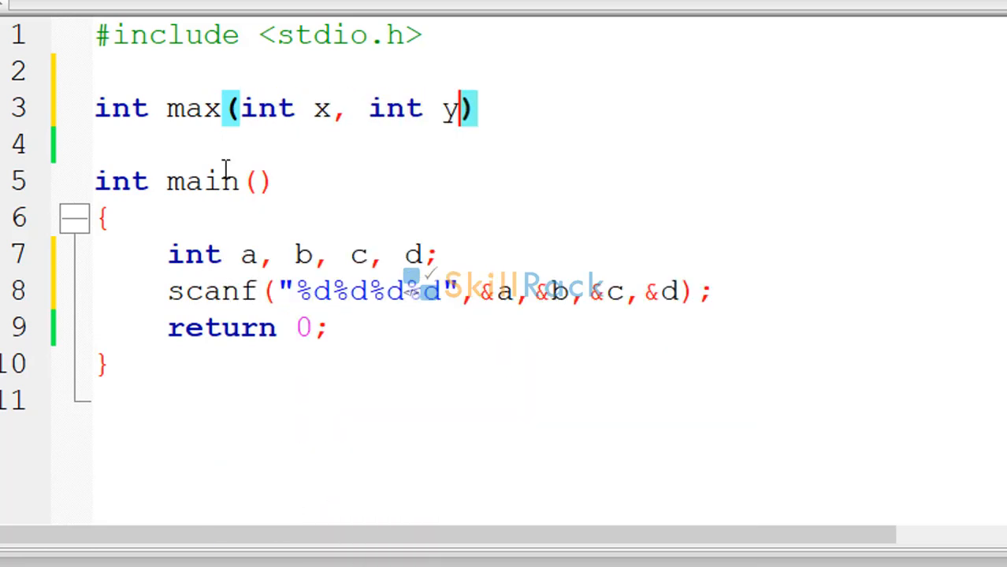
text({)
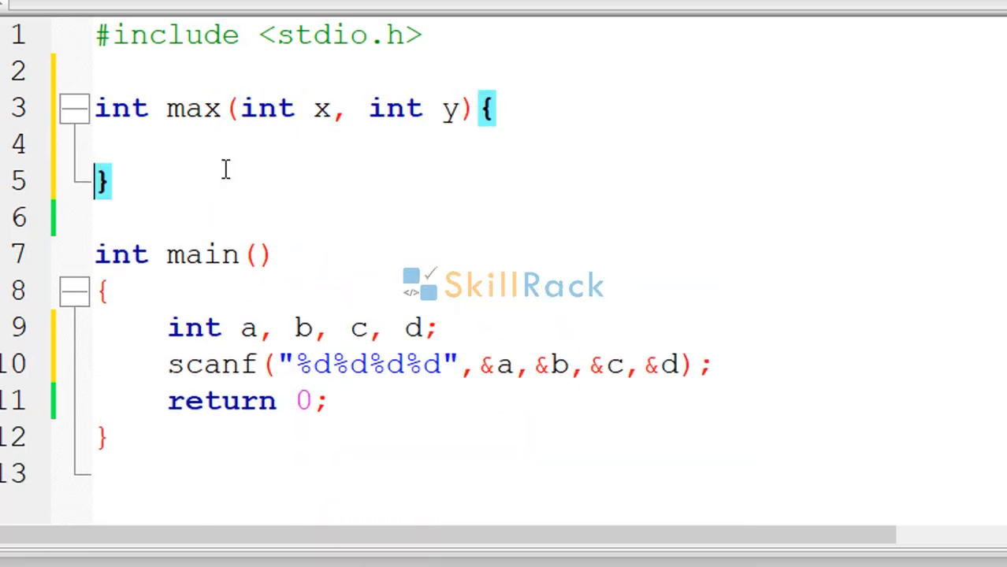
text(retu)
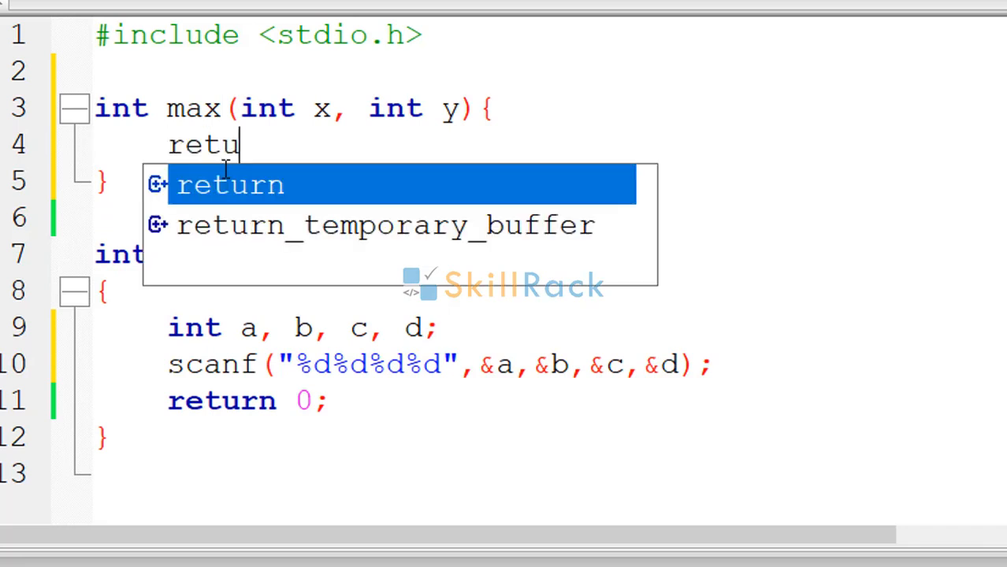
text(rn)
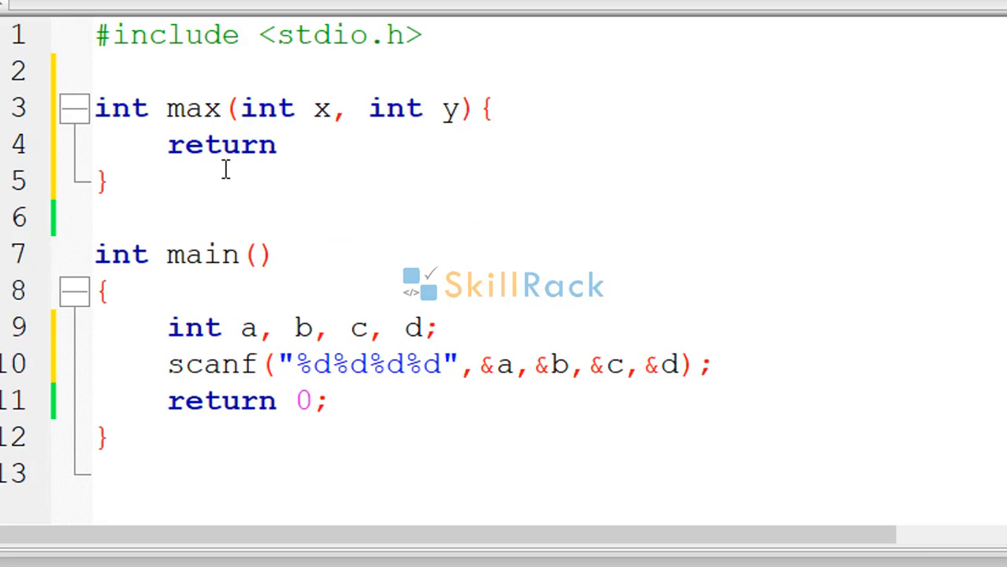
text(x > y)
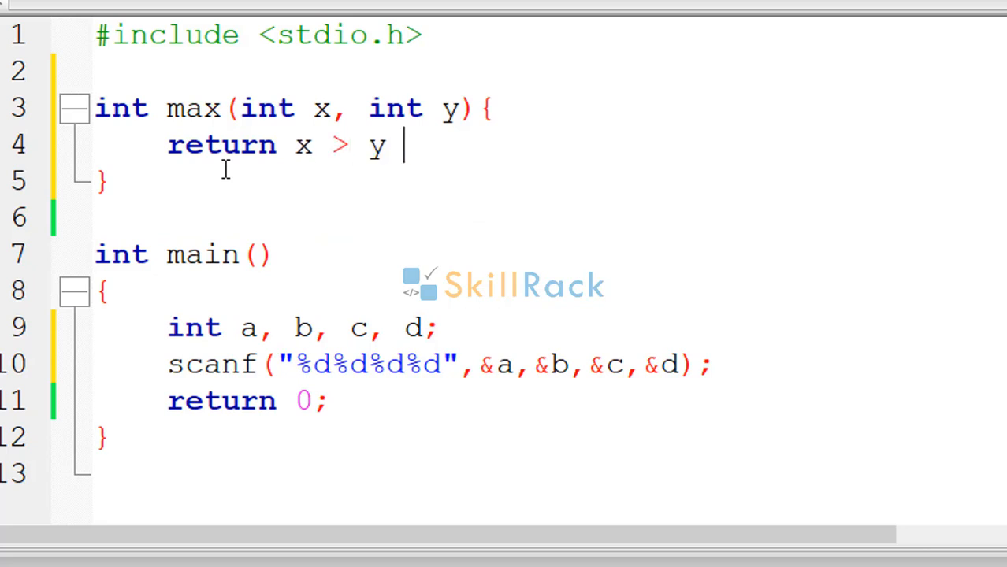
text(? x:y)
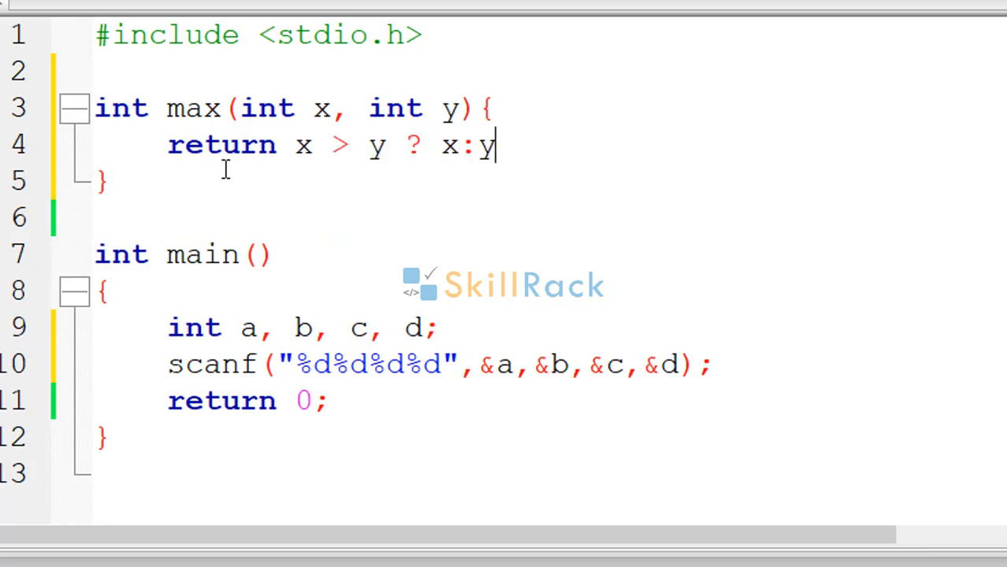
text(;)
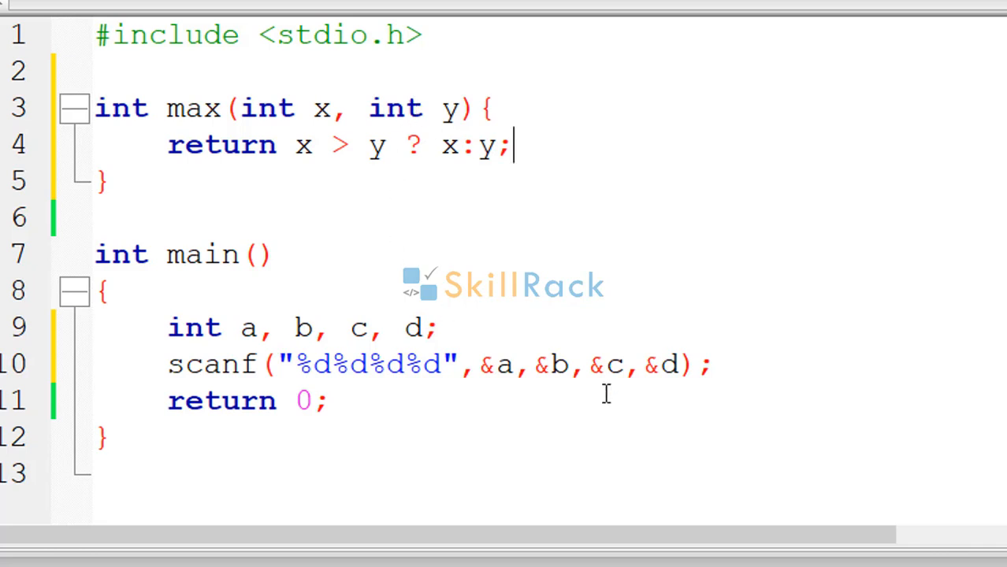
text(printf(")
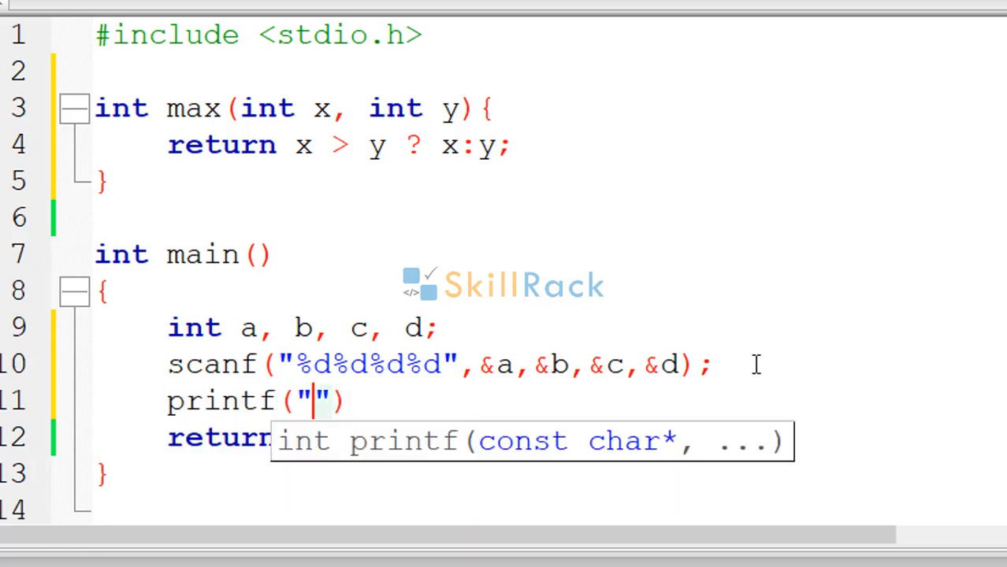
Complete printf("%d", max(max(a,b),max(c,d))) in main
text(%d)
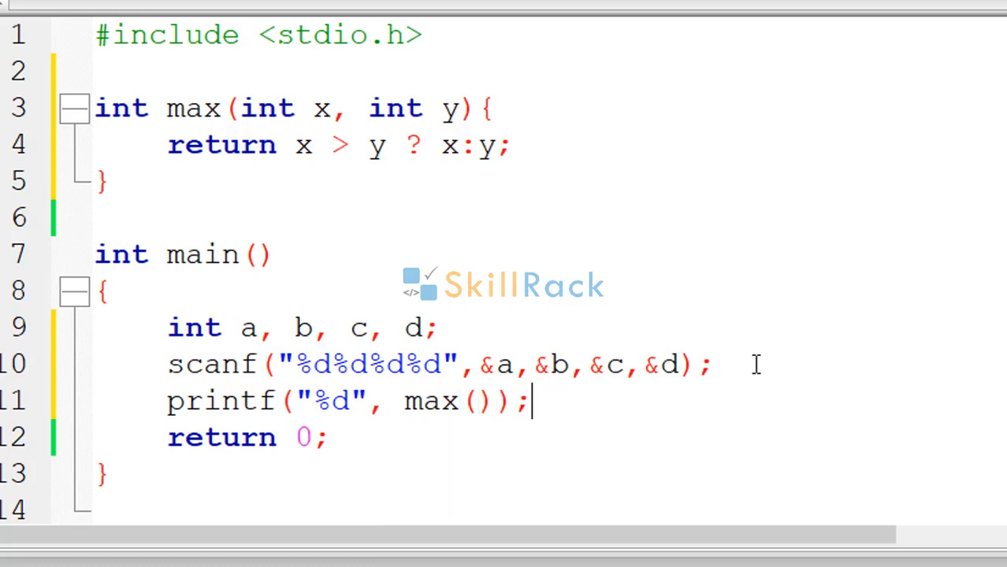
text(max)
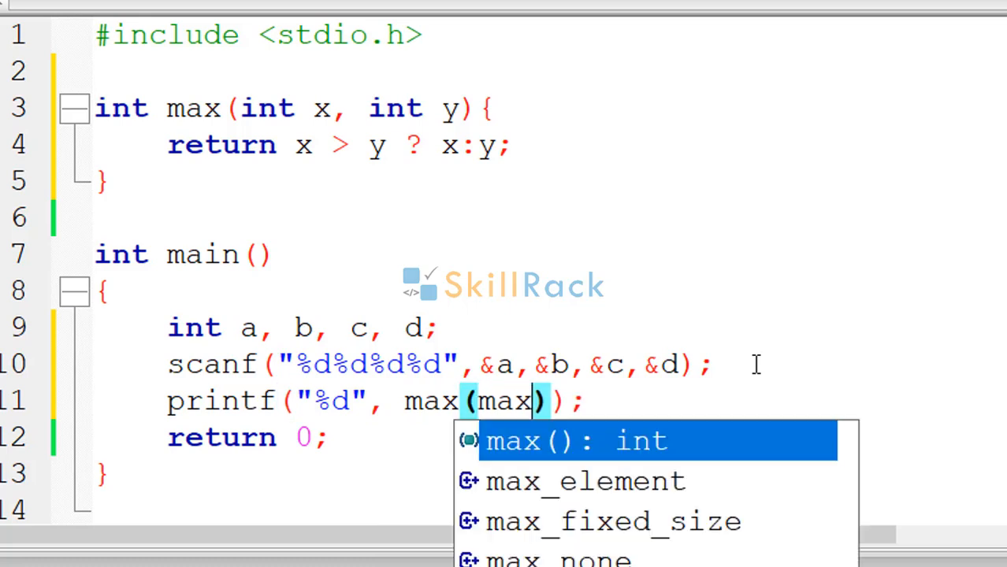
text((a,b)
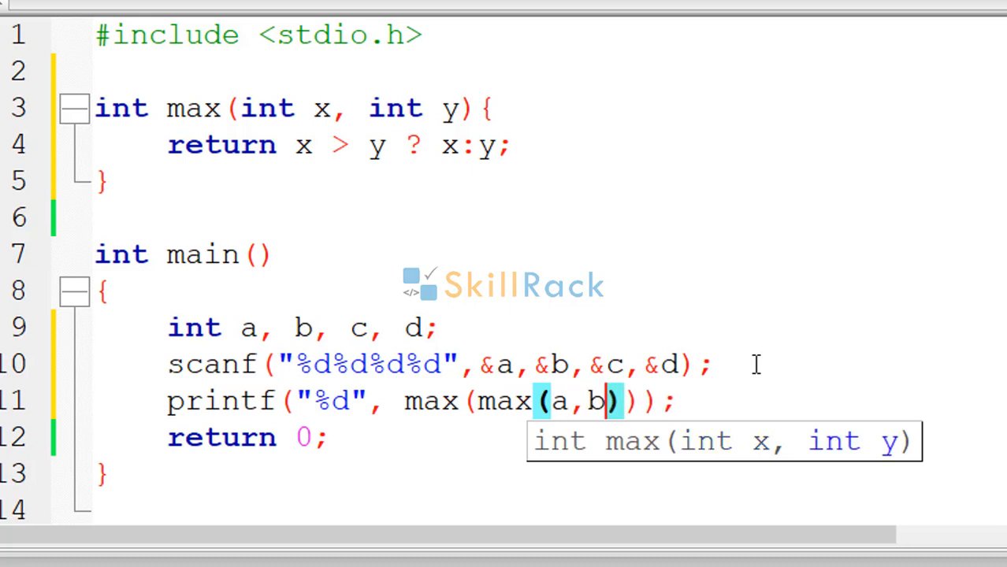
text(,m)
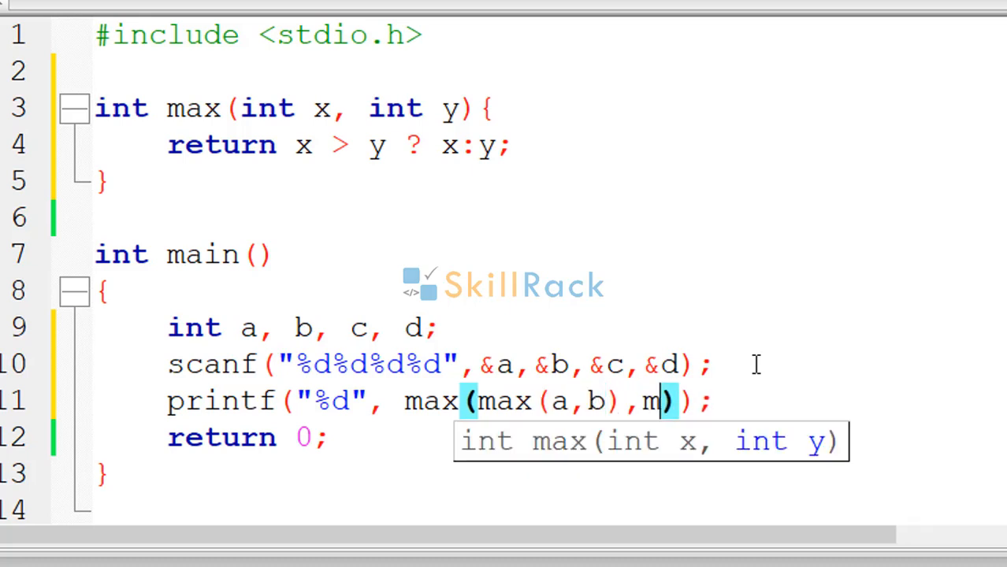
text(ax(c,d)
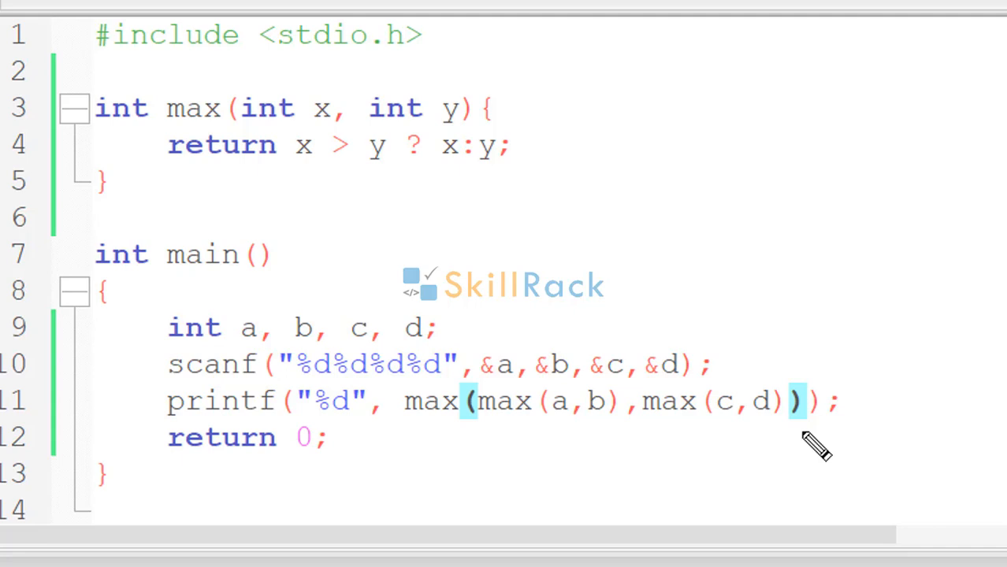
mouse_move(571, 253)
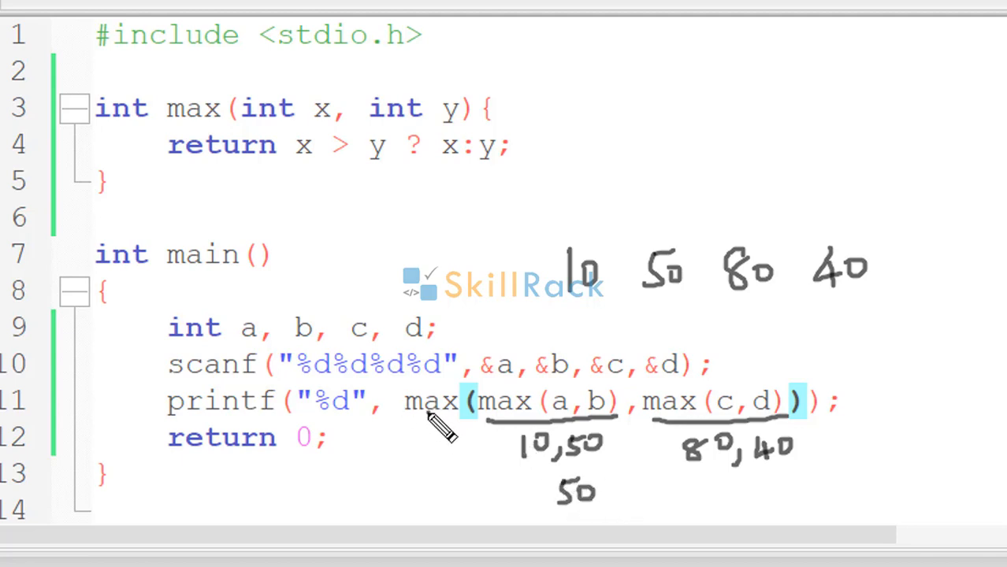
drag(457, 417, 512, 492)
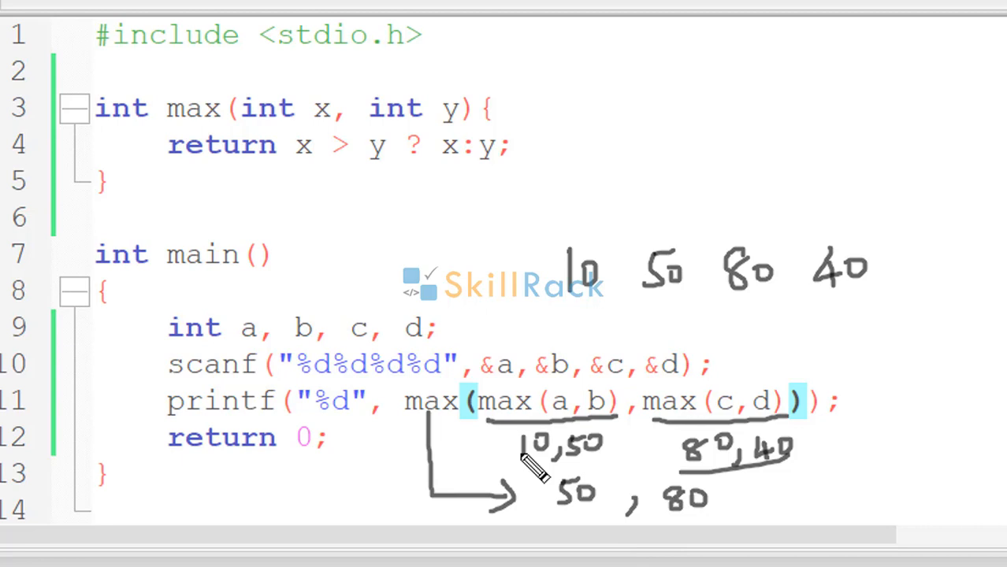
mouse_move(661, 516)
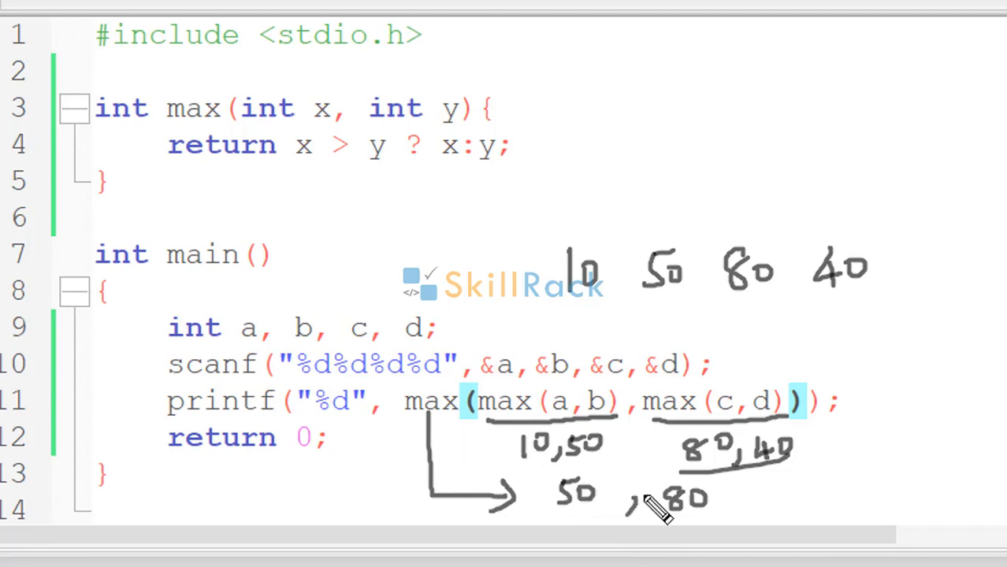
mouse_move(591, 519)
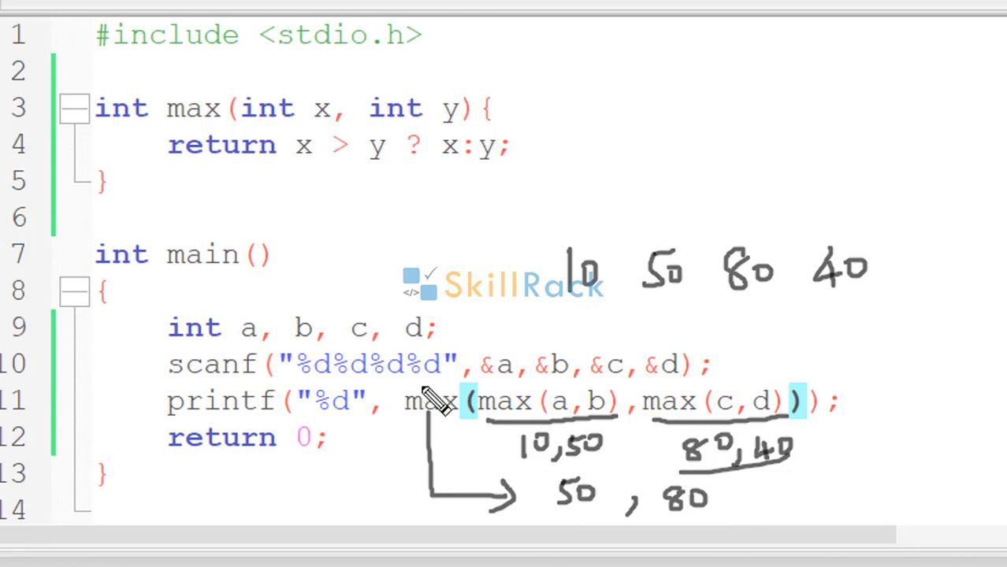
mouse_move(370, 477)
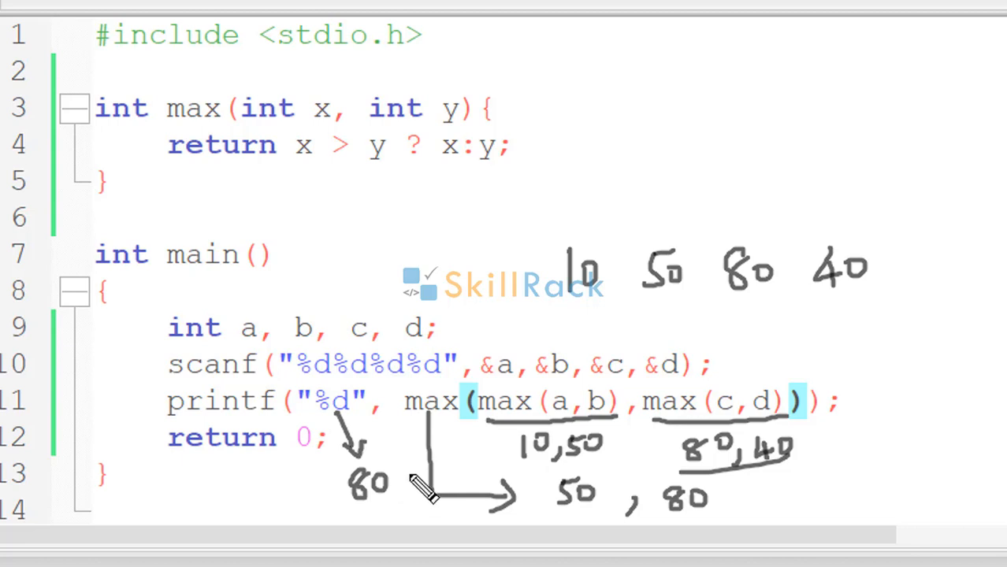
mouse_move(433, 477)
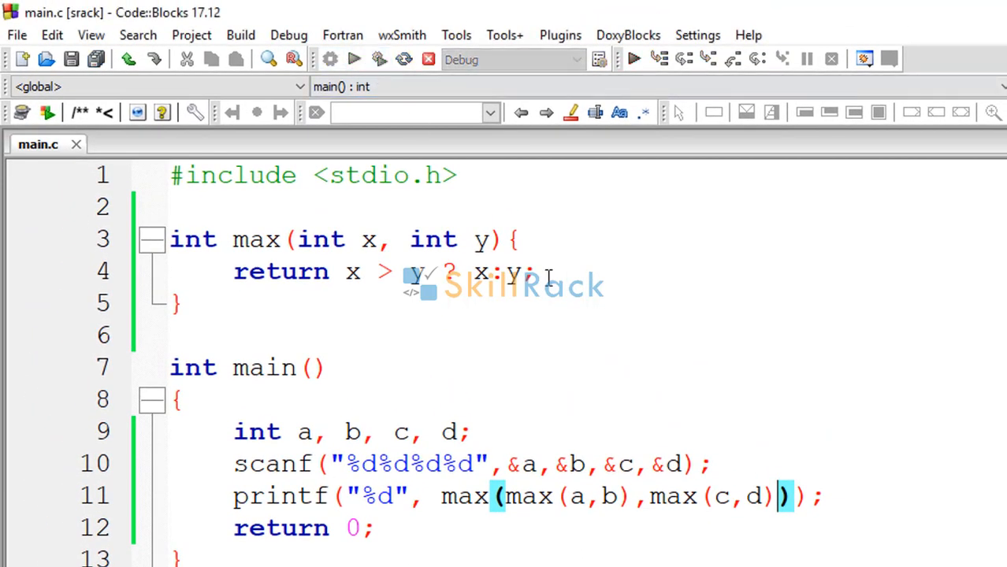
Build and run the program three times, entering test integers such as 80 and 10 12
click(634, 59)
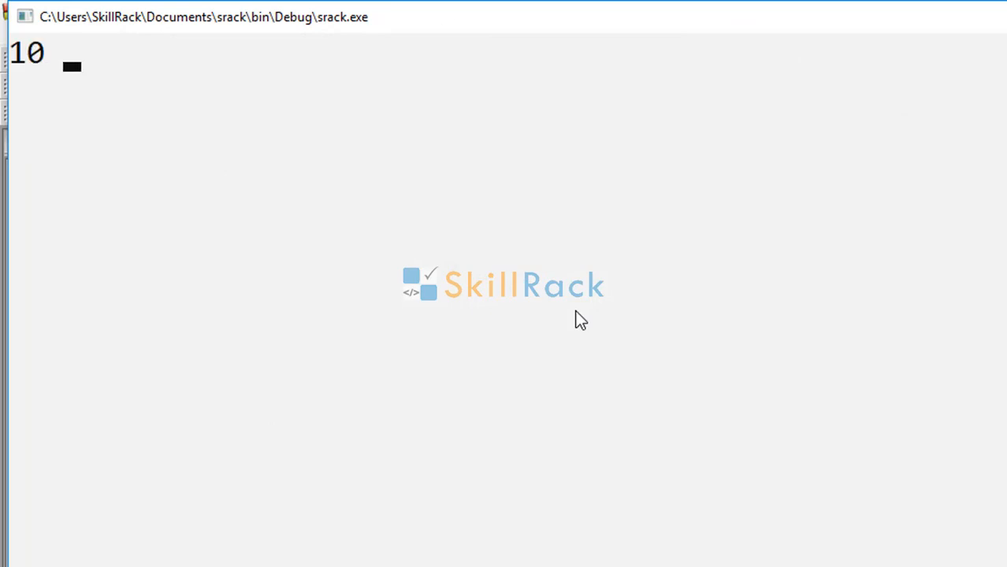
text(80)
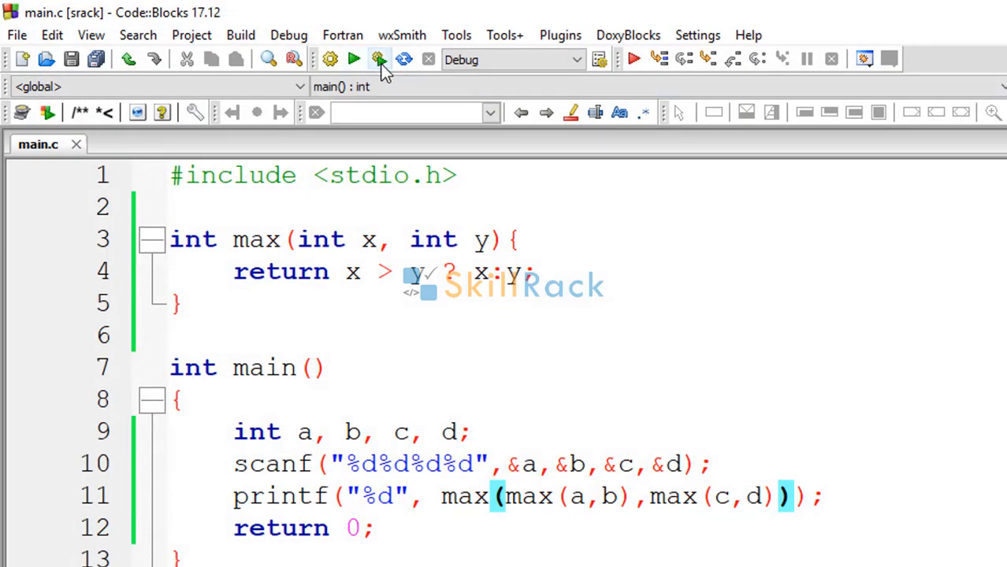
click(379, 59)
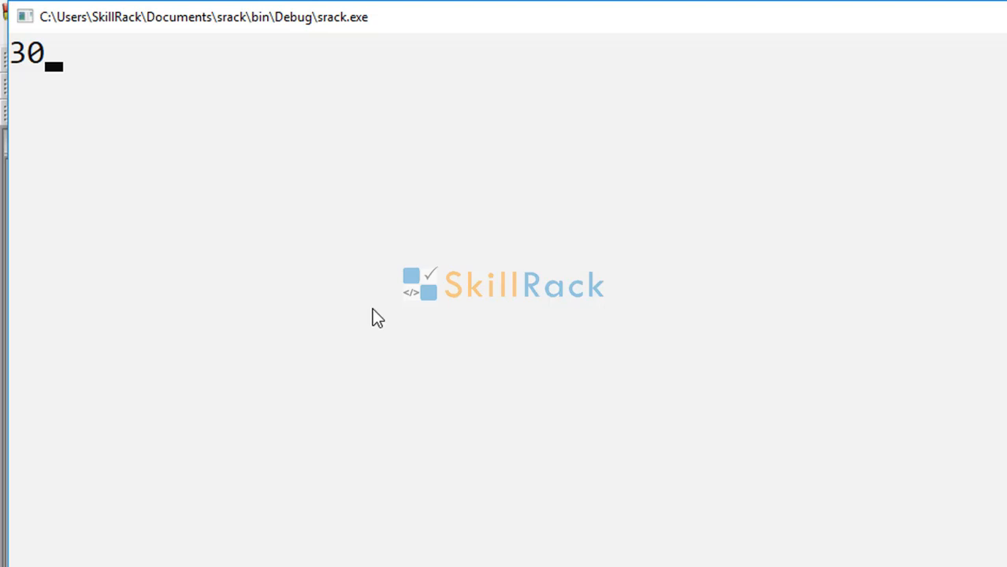
text(10 12)
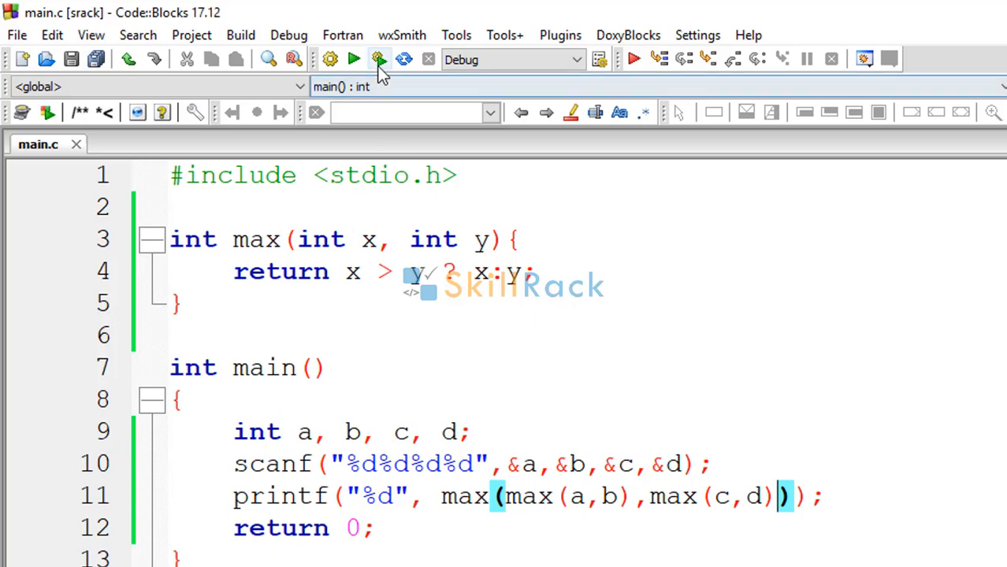
click(379, 59)
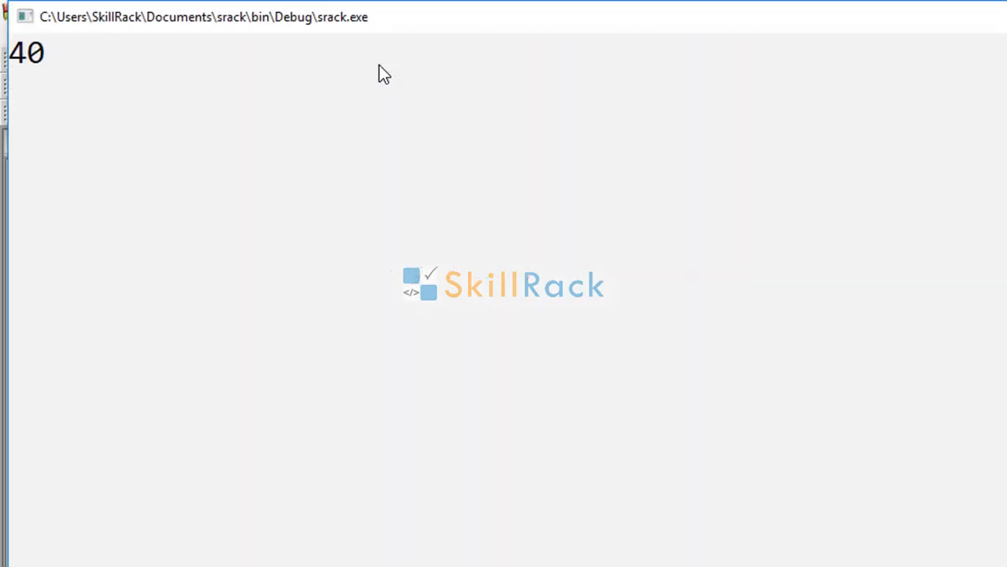